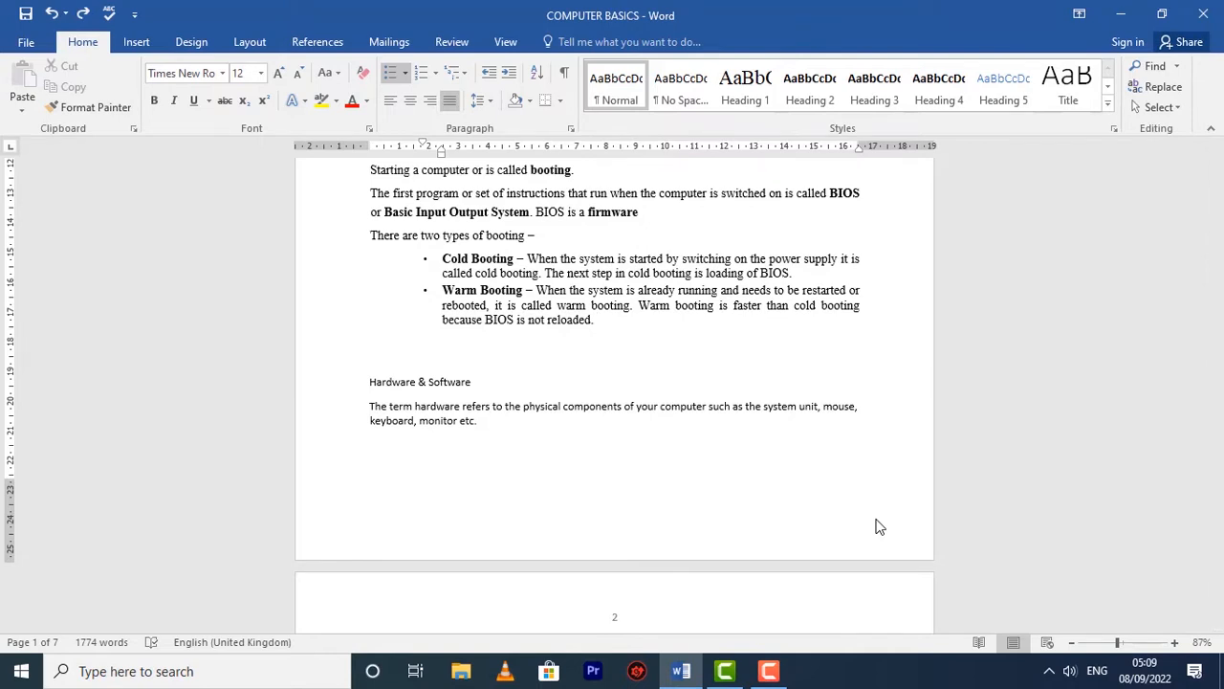
From the Insert tab's Pictures command, choose the 1lib bookshelf photo in the Pictures folder
left_click(597, 320)
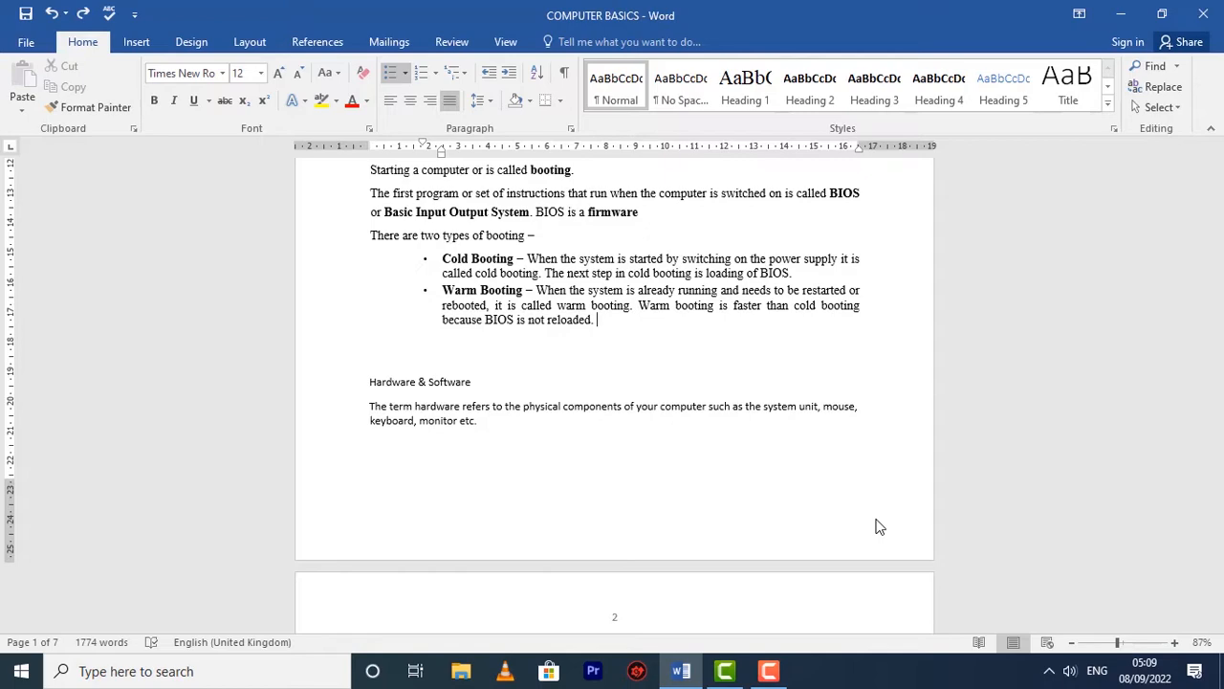
mouse_move(491, 509)
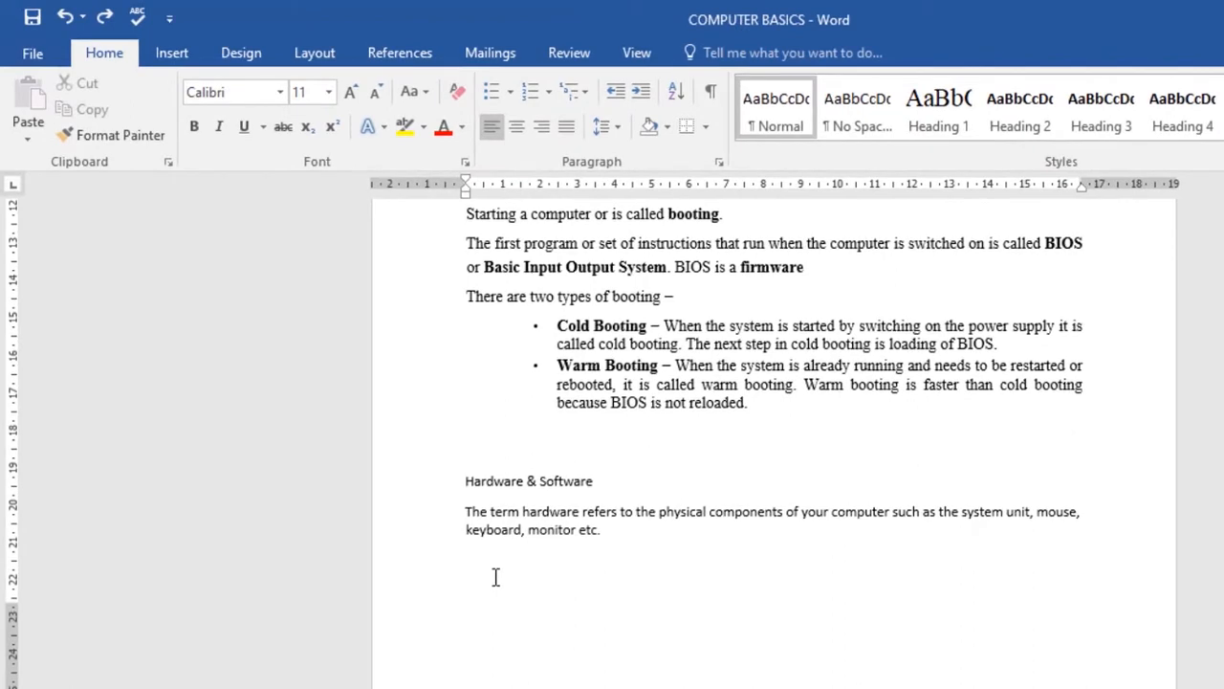
mouse_move(368, 329)
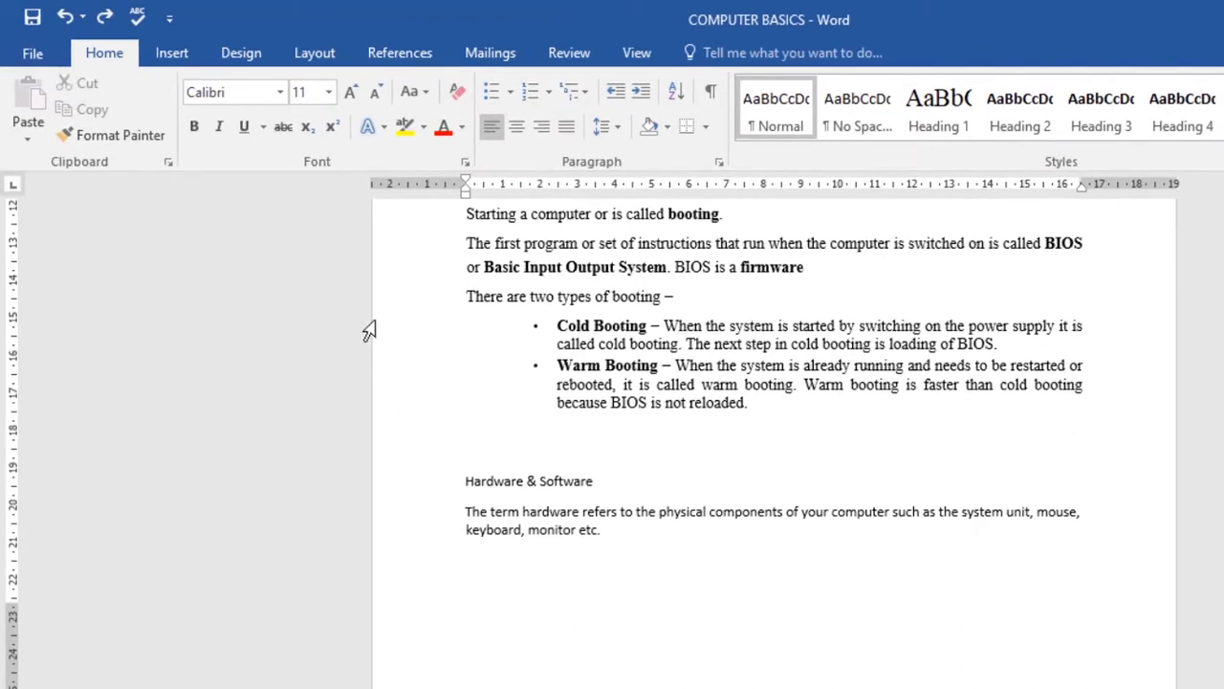
left_click(172, 53)
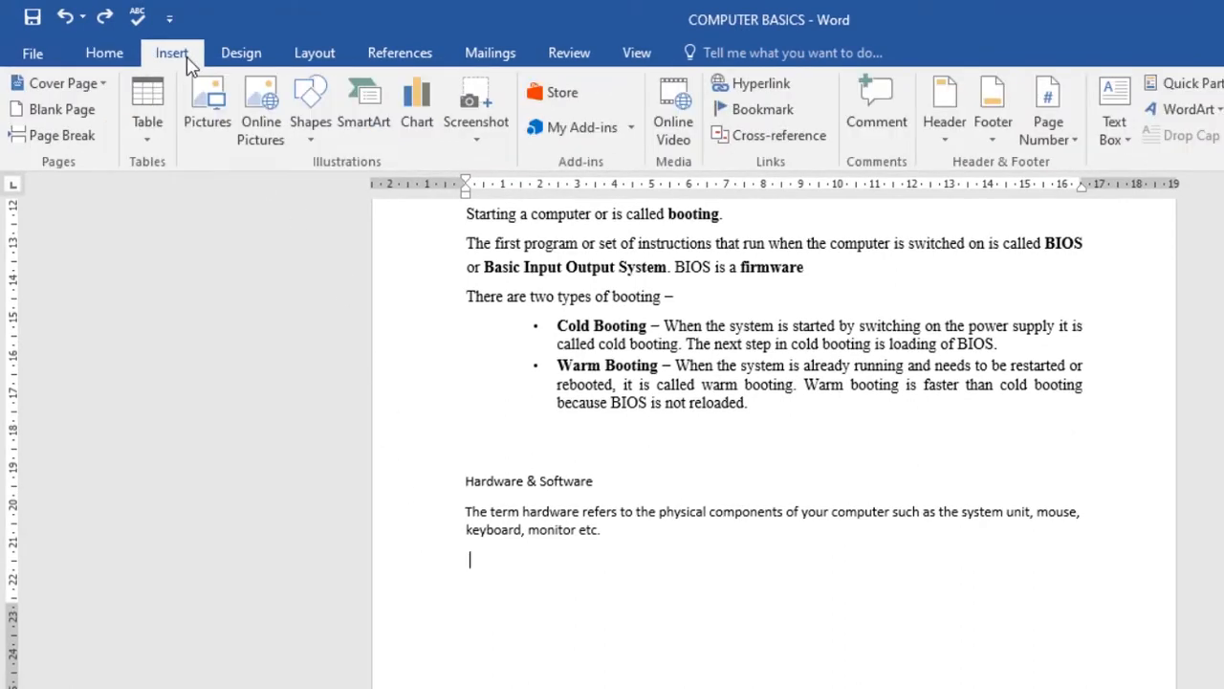
left_click(207, 105)
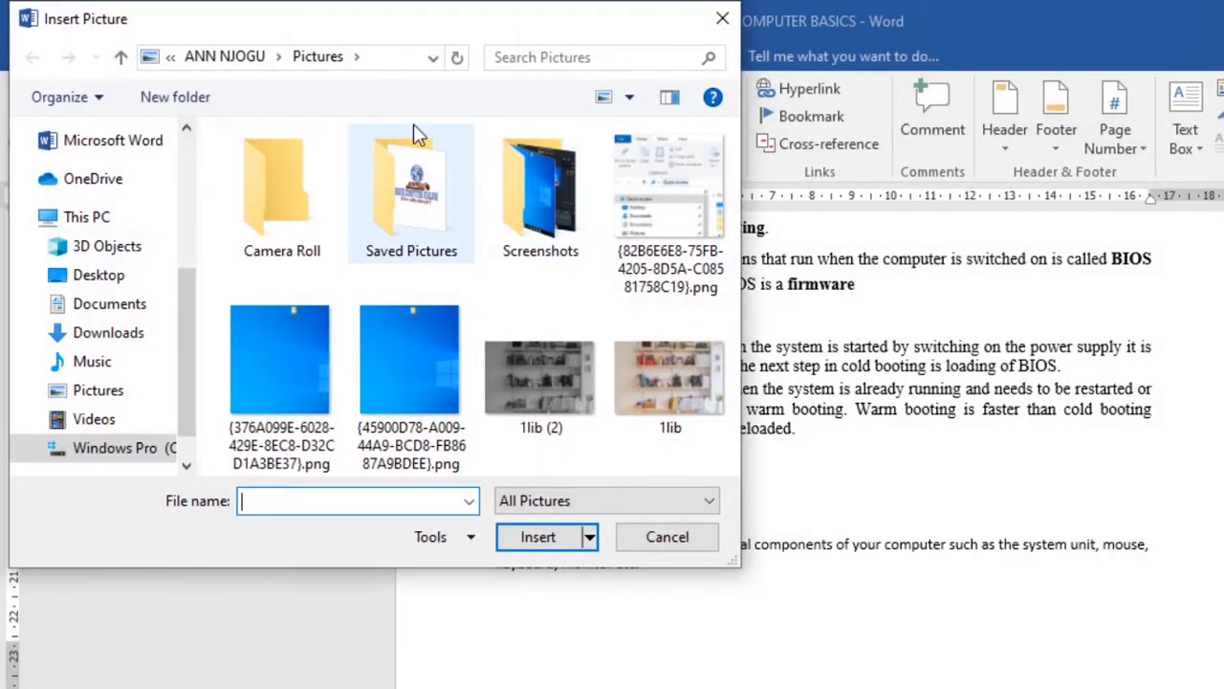
mouse_move(411, 188)
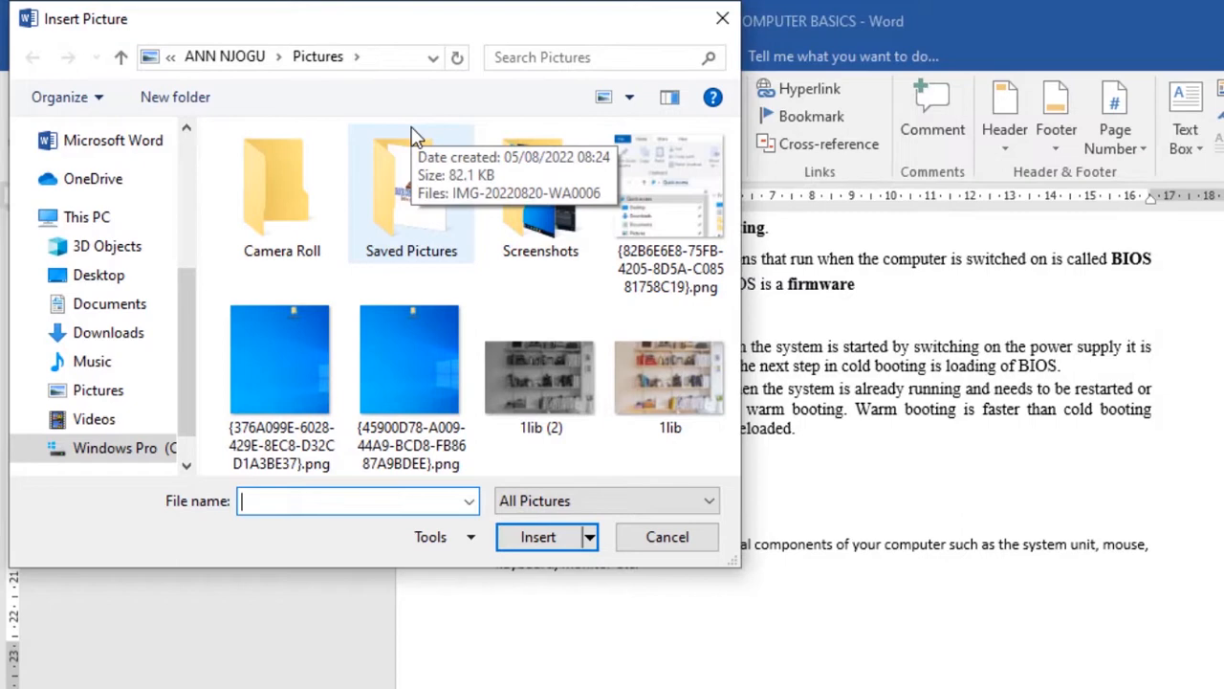
mouse_move(539, 251)
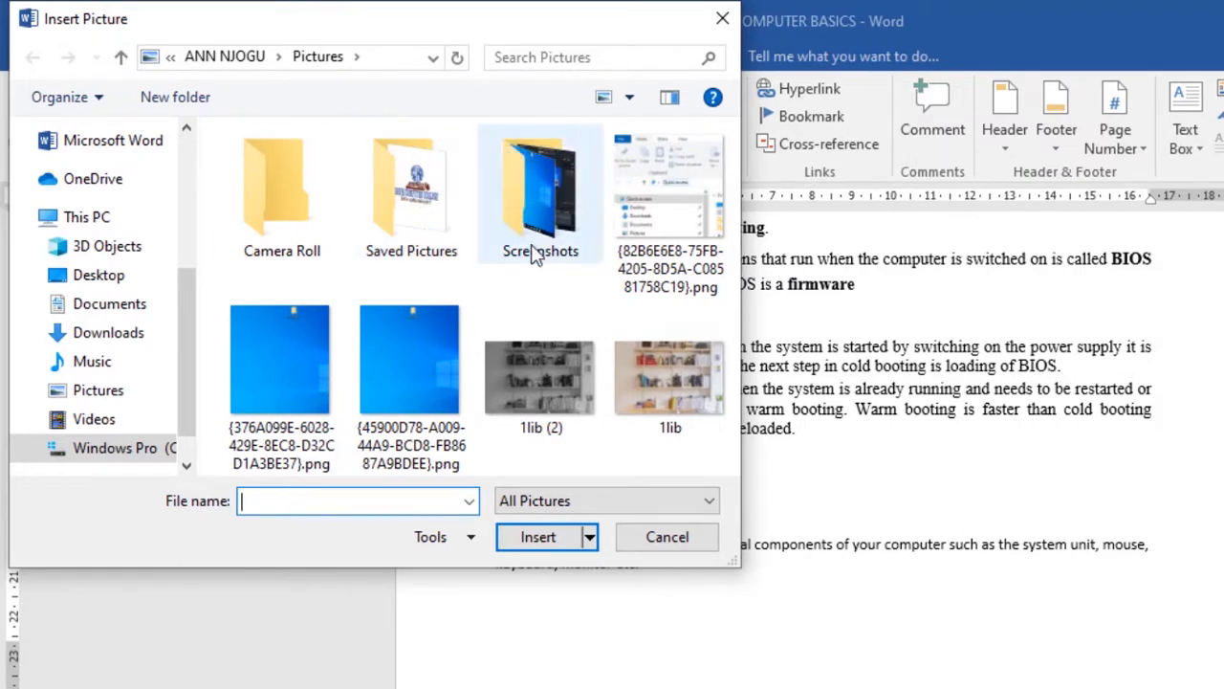
left_click(669, 379)
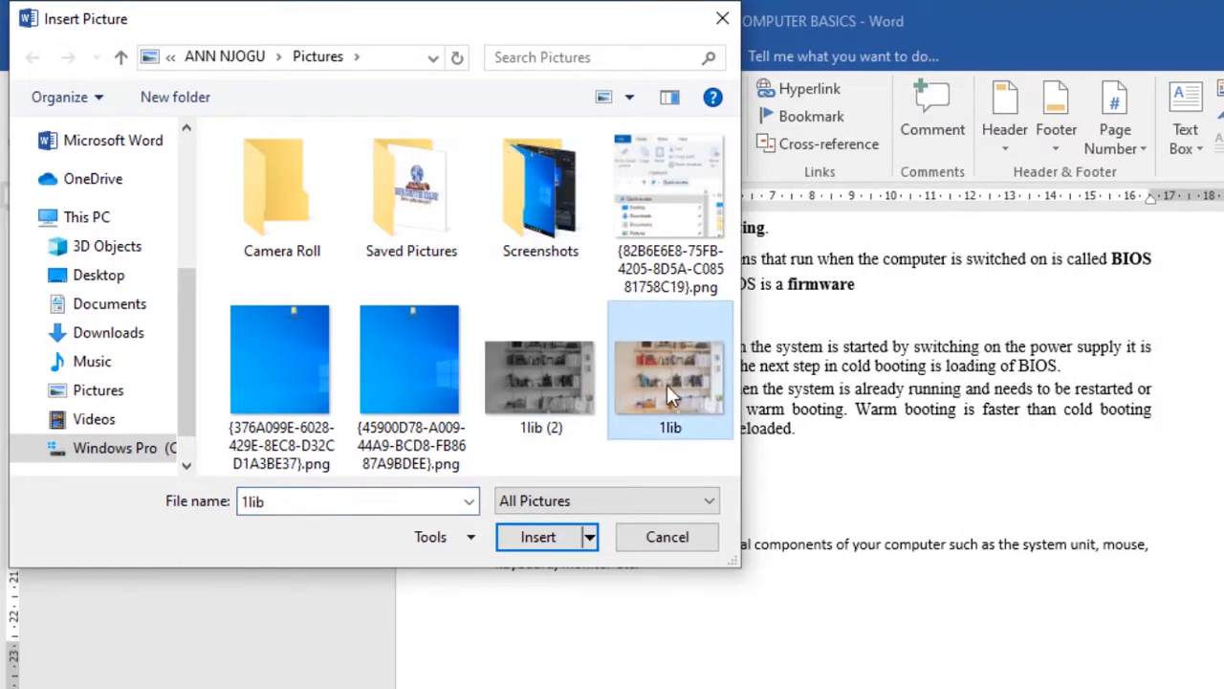
mouse_move(540, 536)
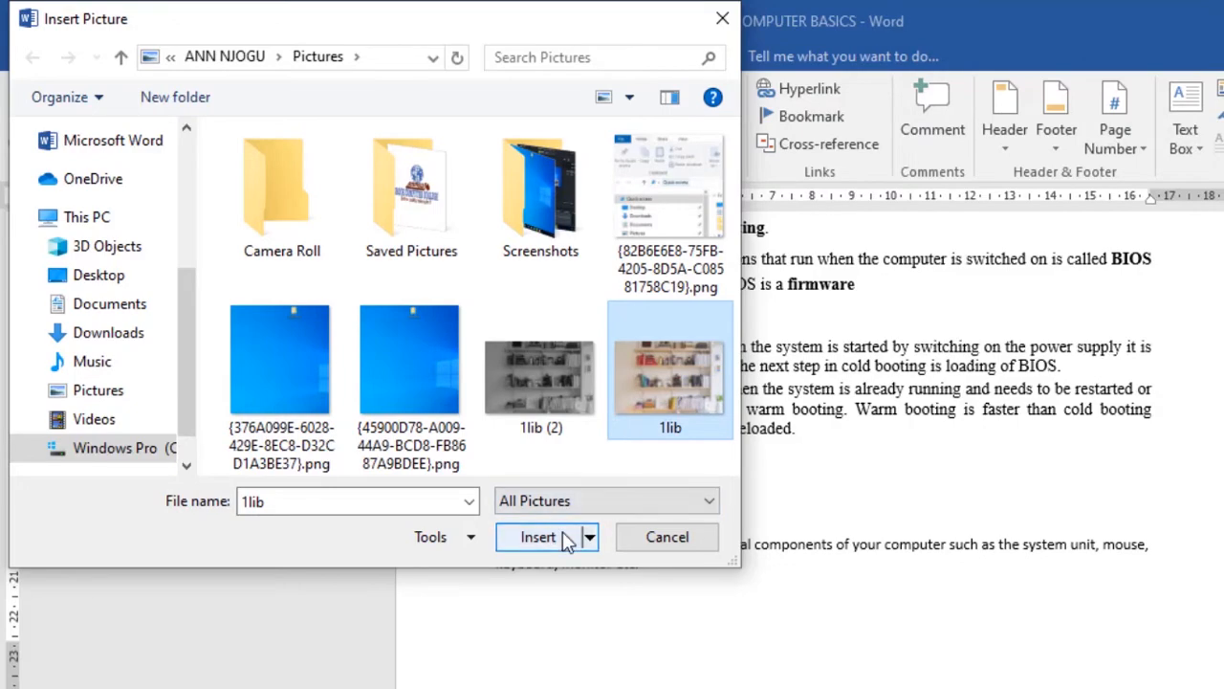
Insert the bookshelf photo above the software paragraph and shrink it to a small image
left_click(537, 536)
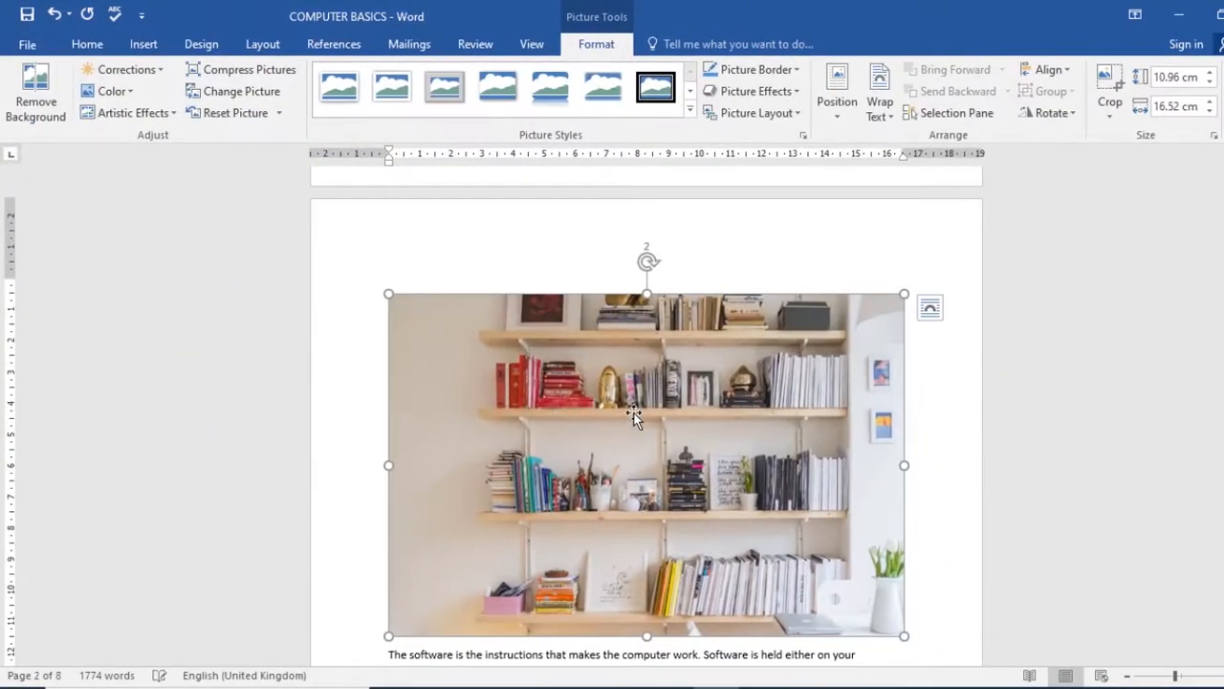
mouse_move(629, 424)
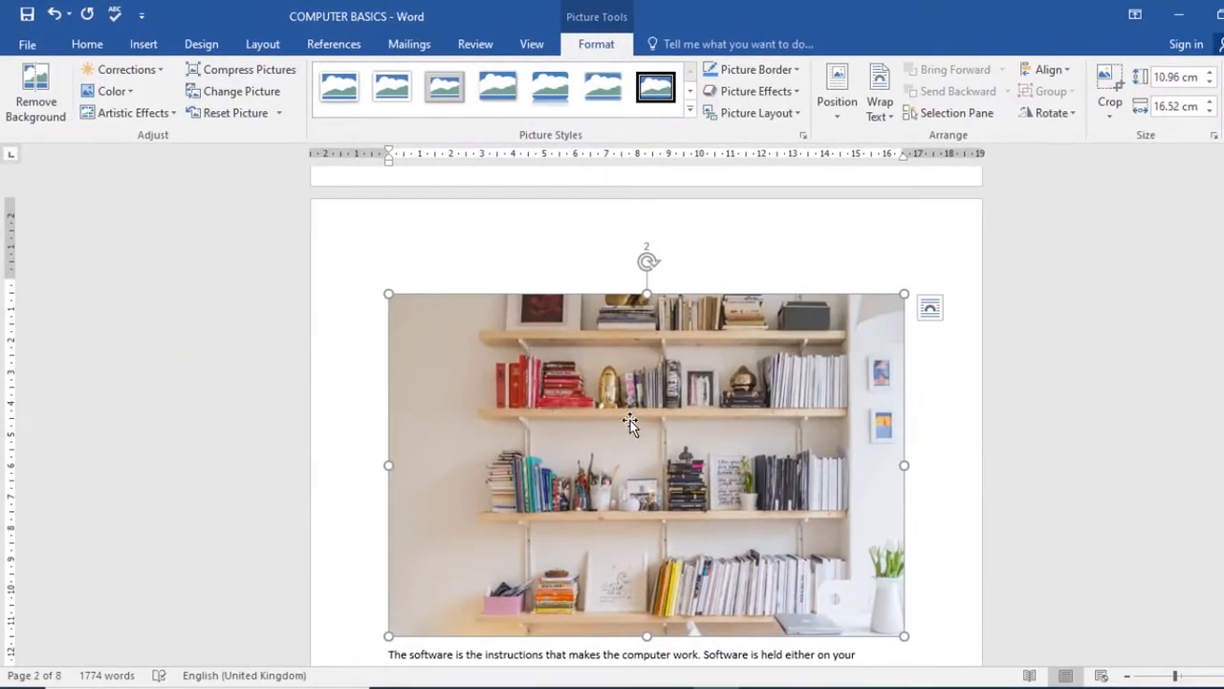
mouse_move(685, 480)
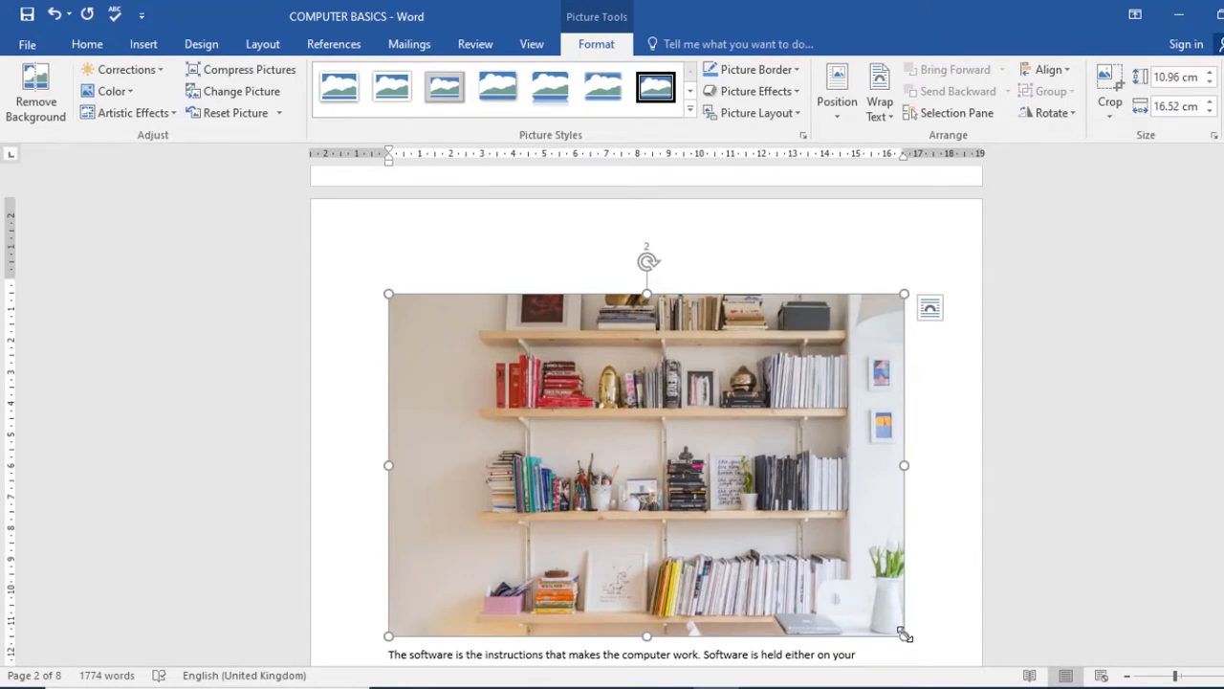
left_click_drag(904, 636, 854, 574)
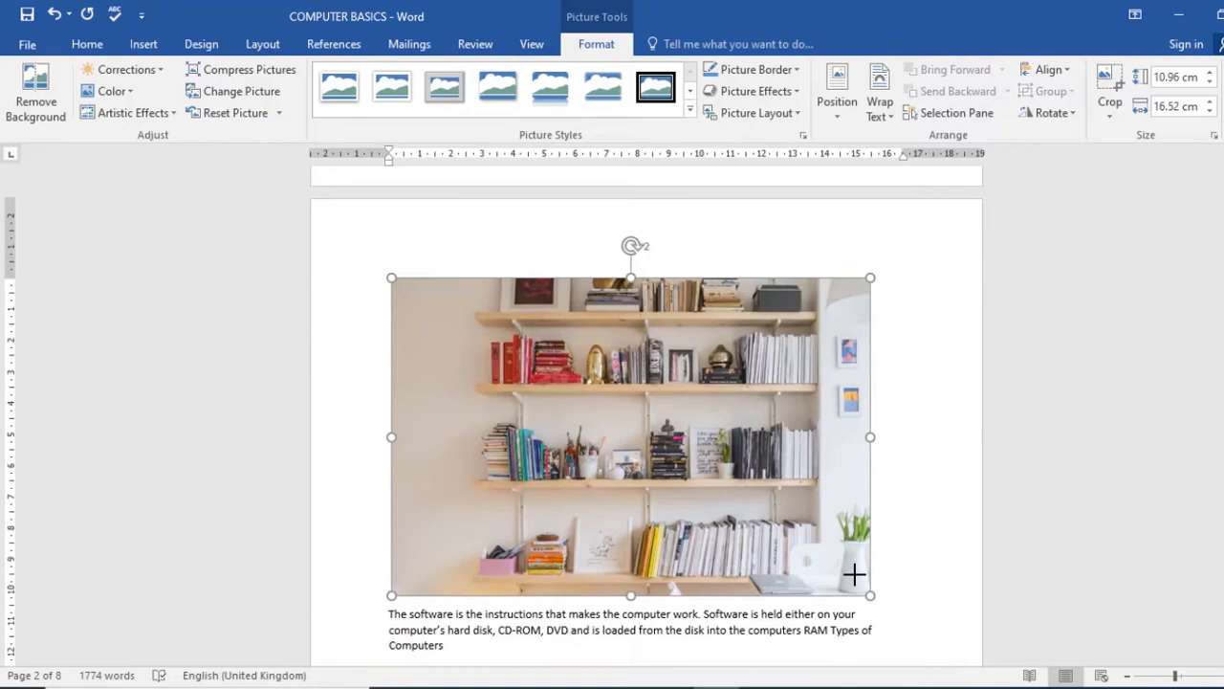
left_click_drag(871, 595, 570, 394)
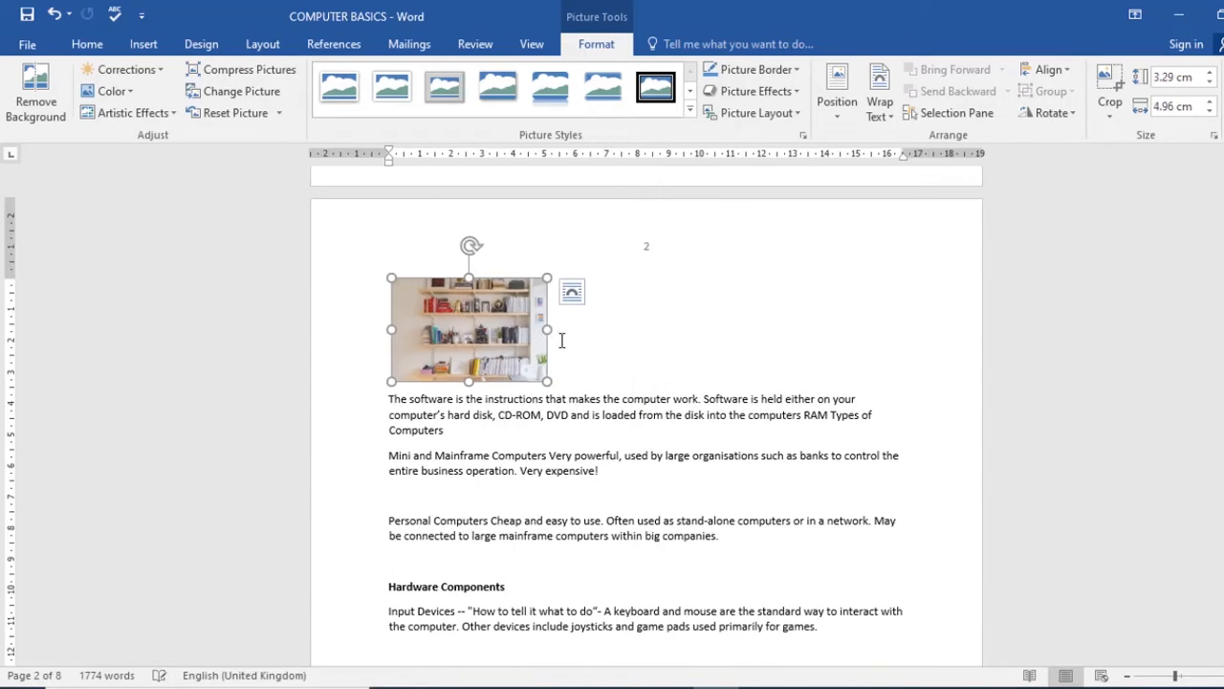
mouse_move(547, 381)
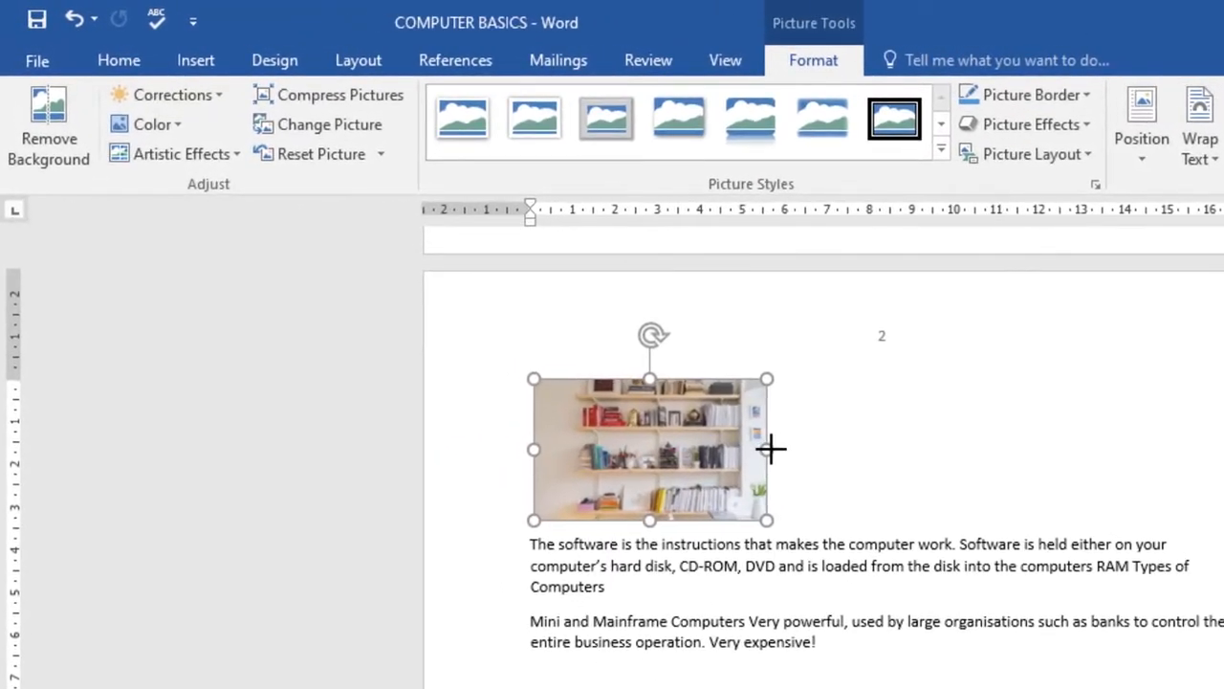
left_click_drag(769, 449, 736, 449)
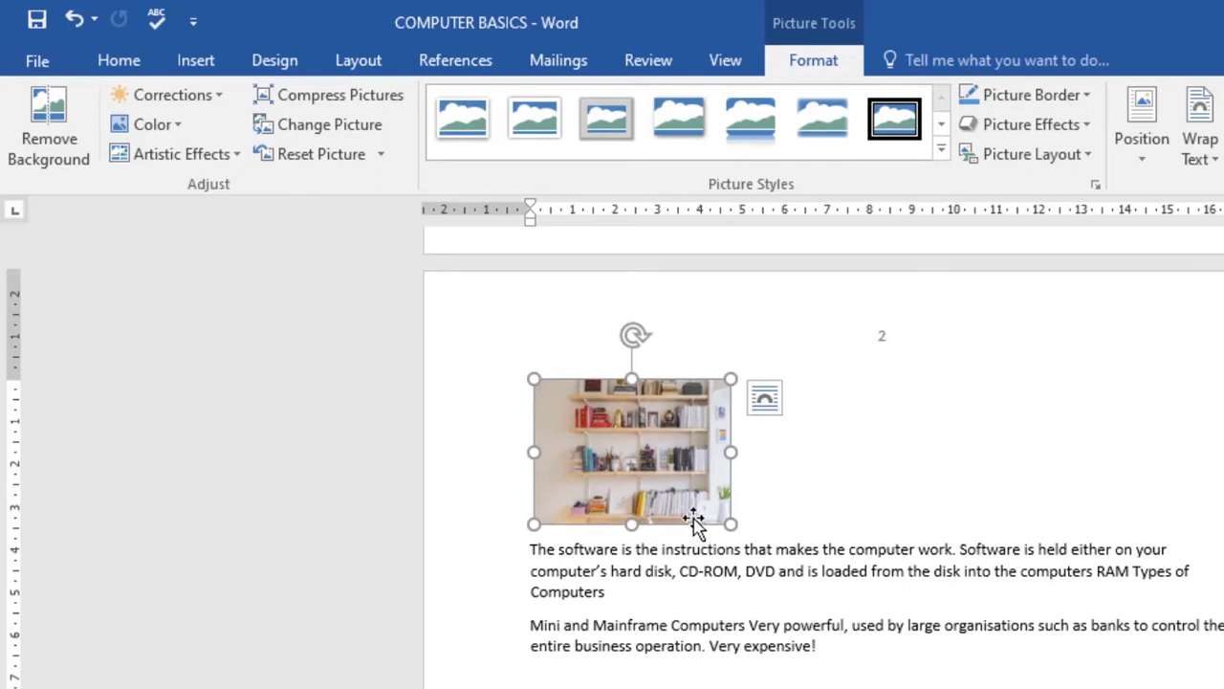
mouse_move(673, 417)
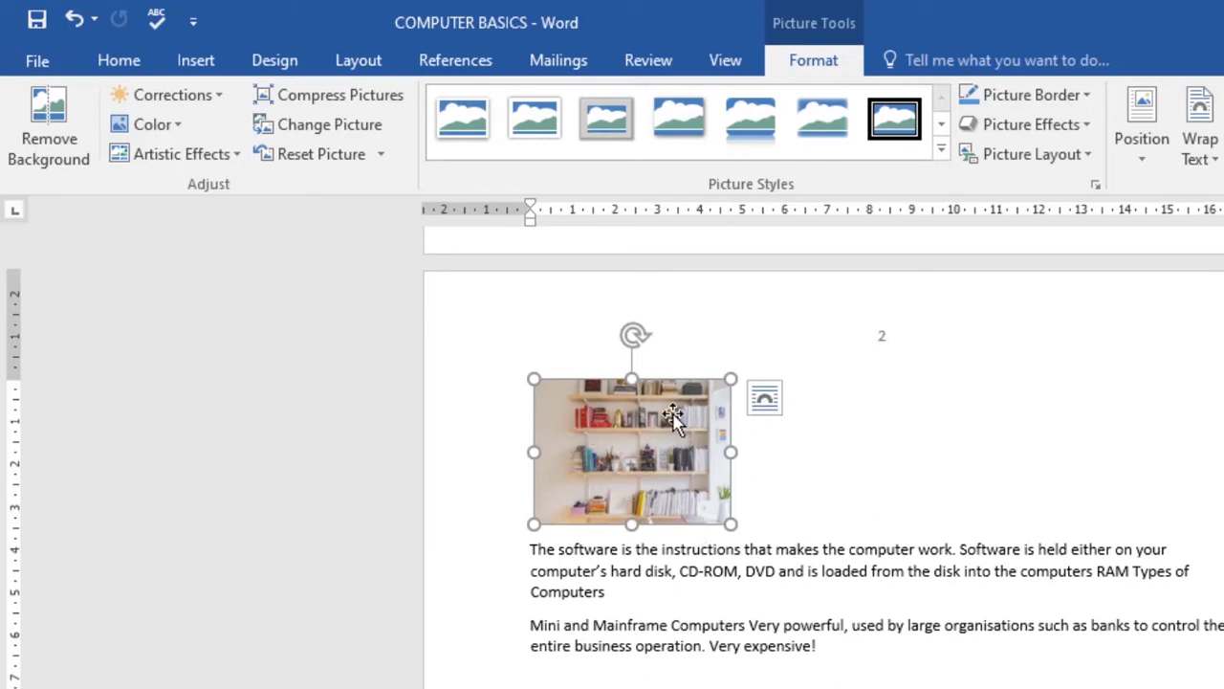
mouse_move(639, 420)
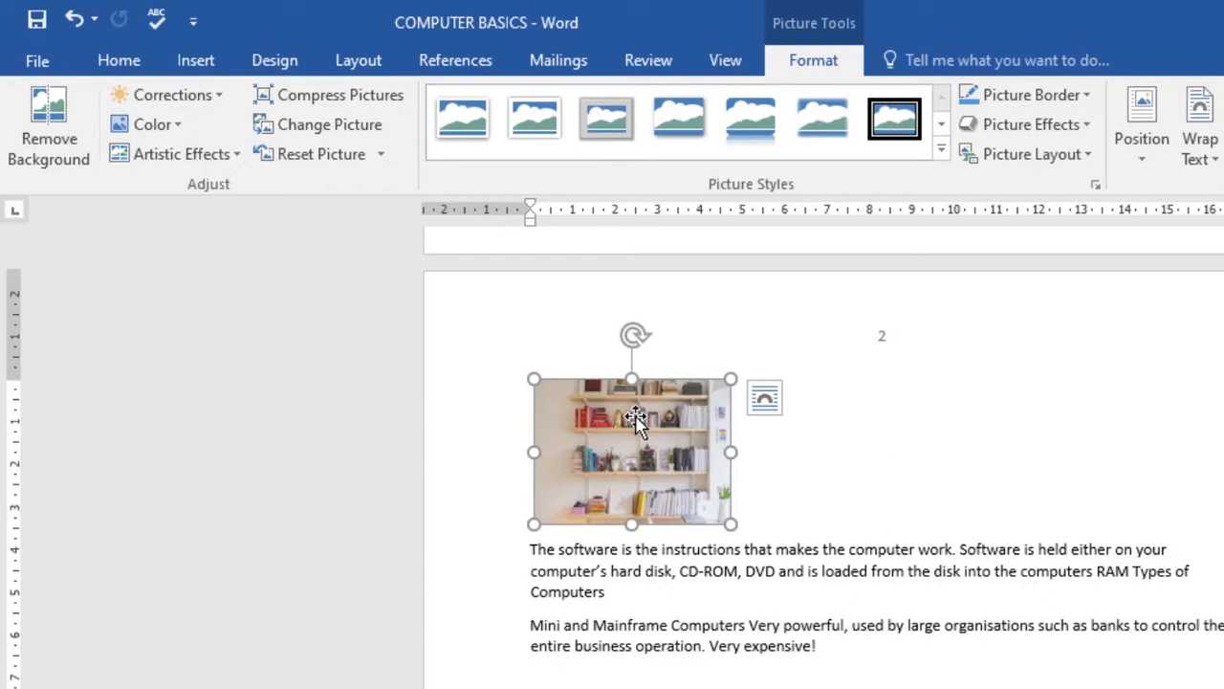
mouse_move(698, 442)
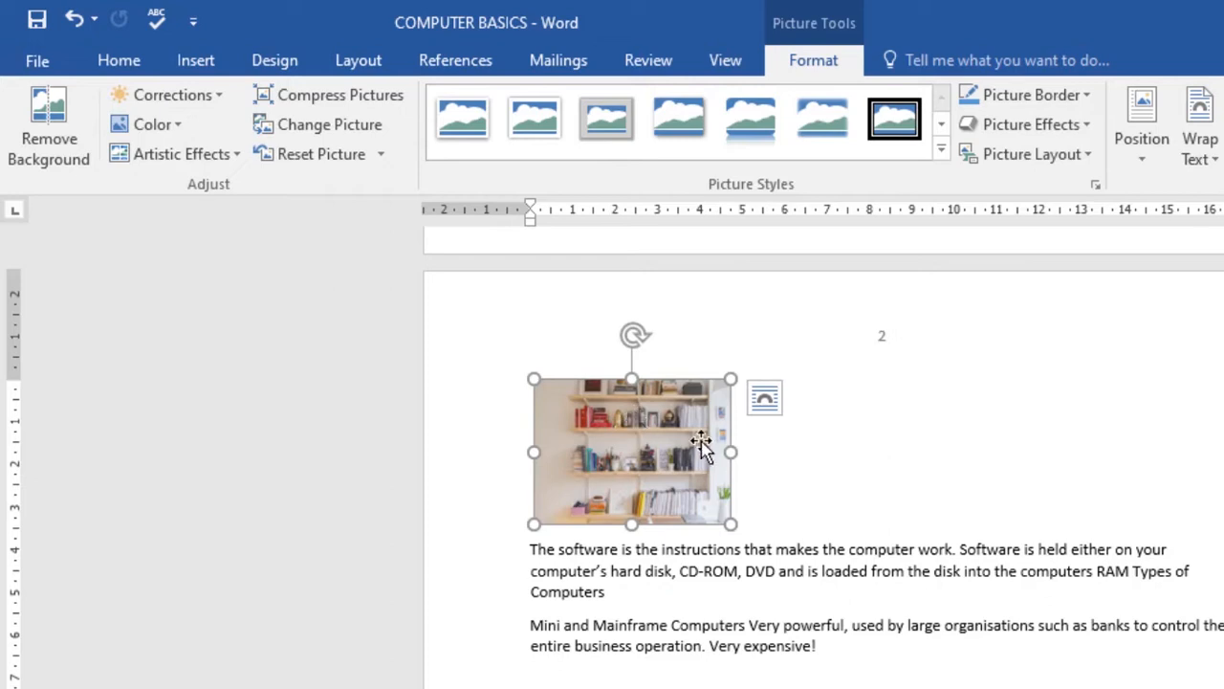
mouse_move(666, 513)
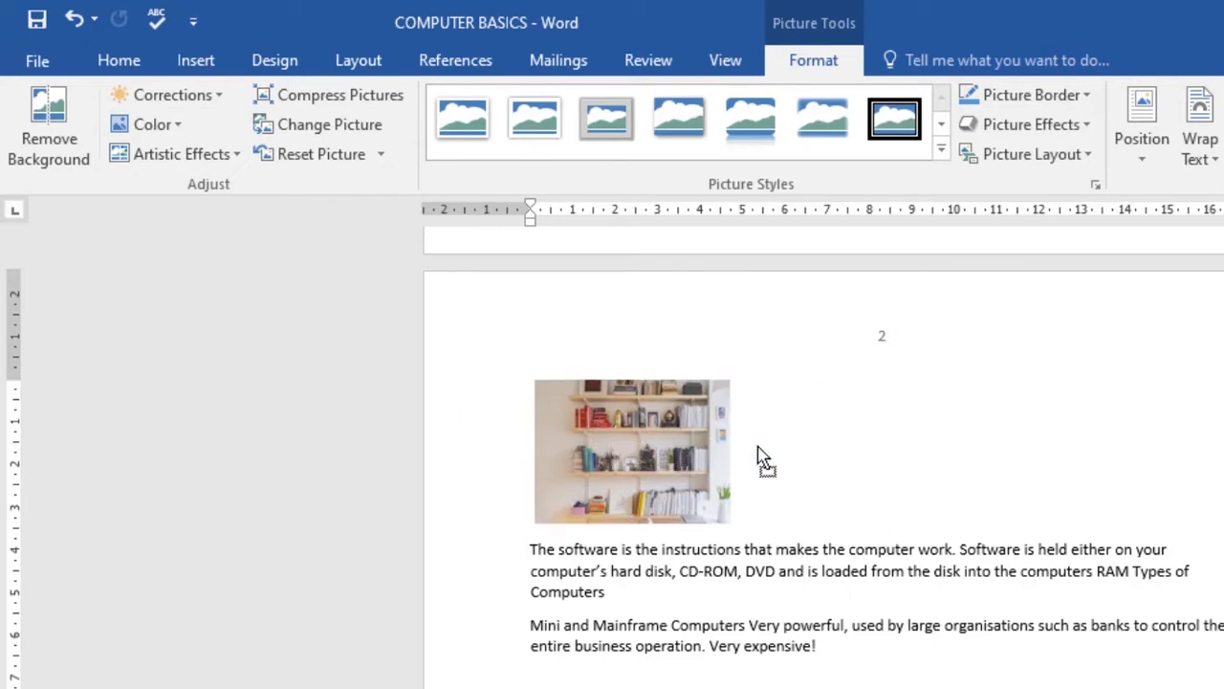
Select the bookshelf photo and shrink it slightly from its bottom-right corner
left_click(631, 451)
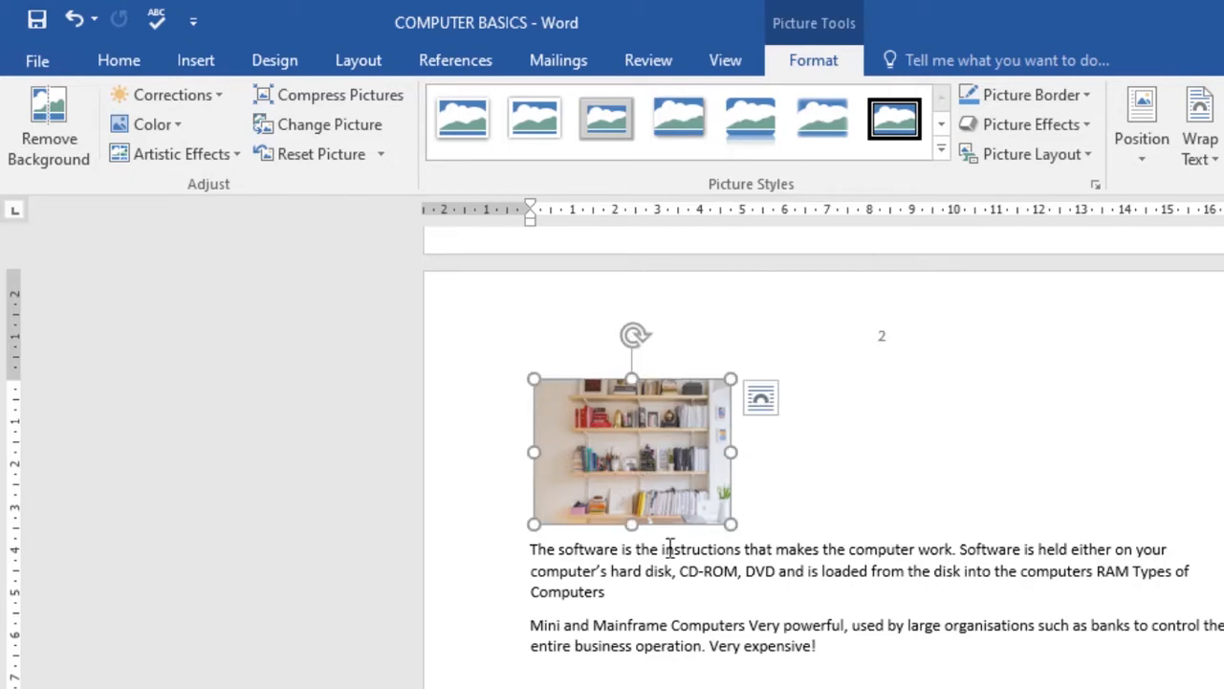
left_click_drag(731, 524, 723, 514)
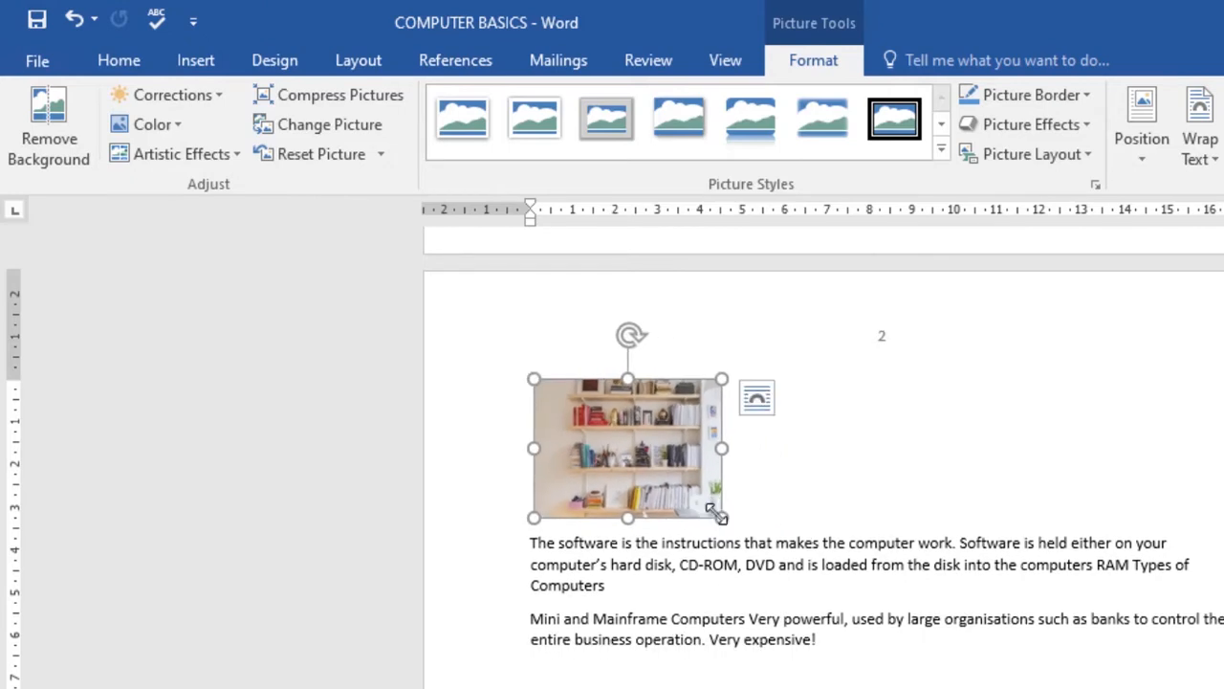
mouse_move(709, 442)
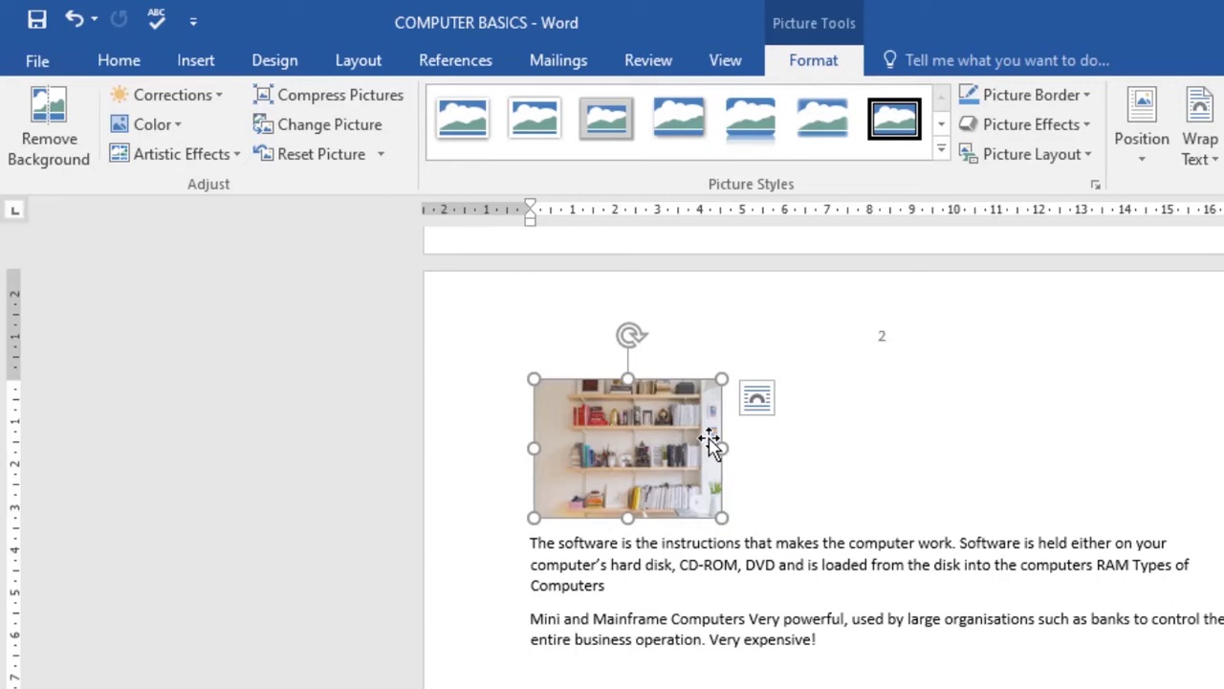
mouse_move(692, 406)
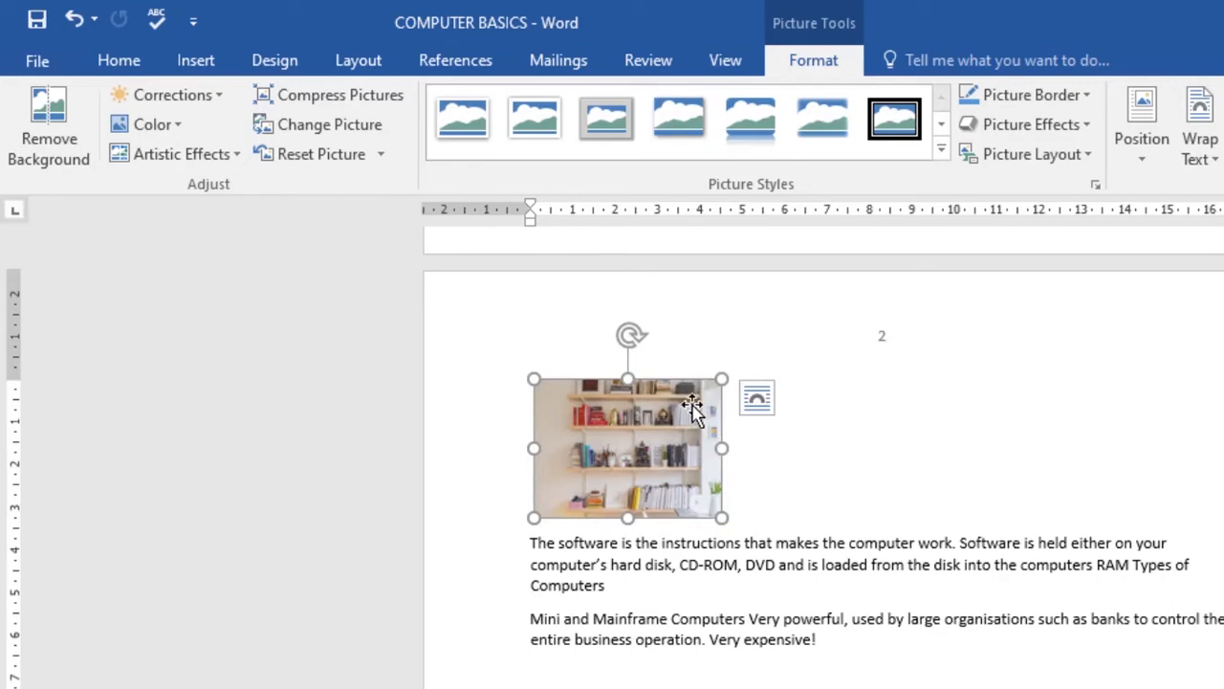
mouse_move(647, 501)
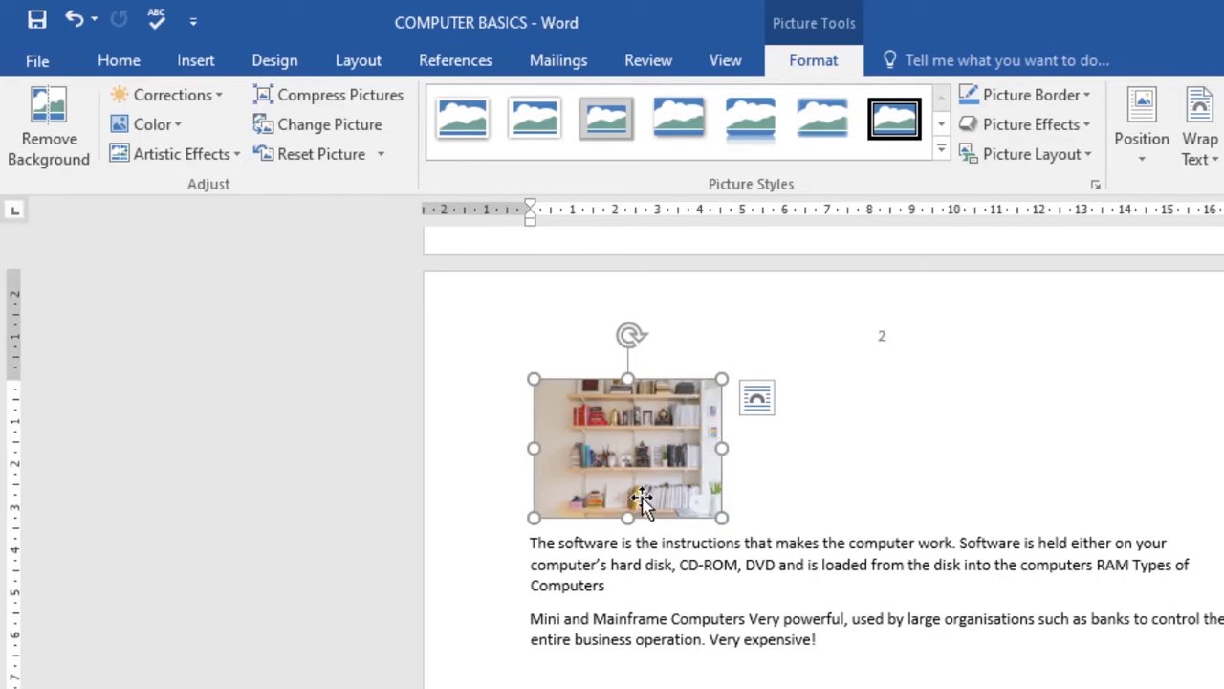
mouse_move(673, 505)
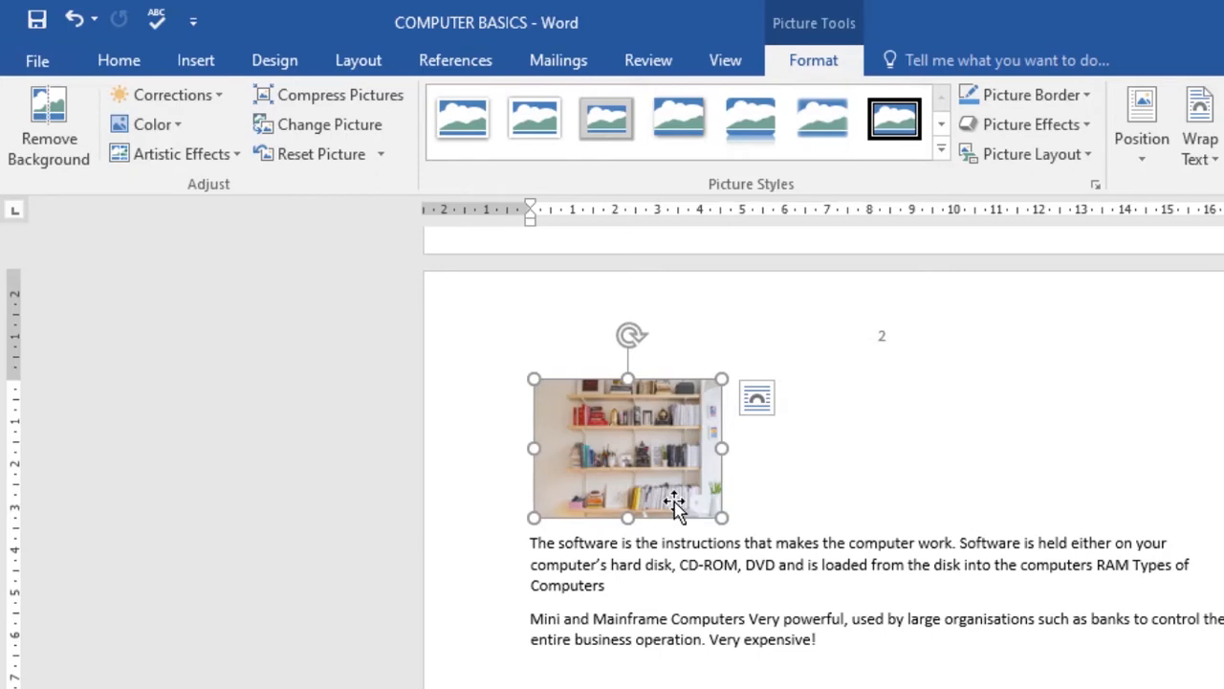
mouse_move(813, 59)
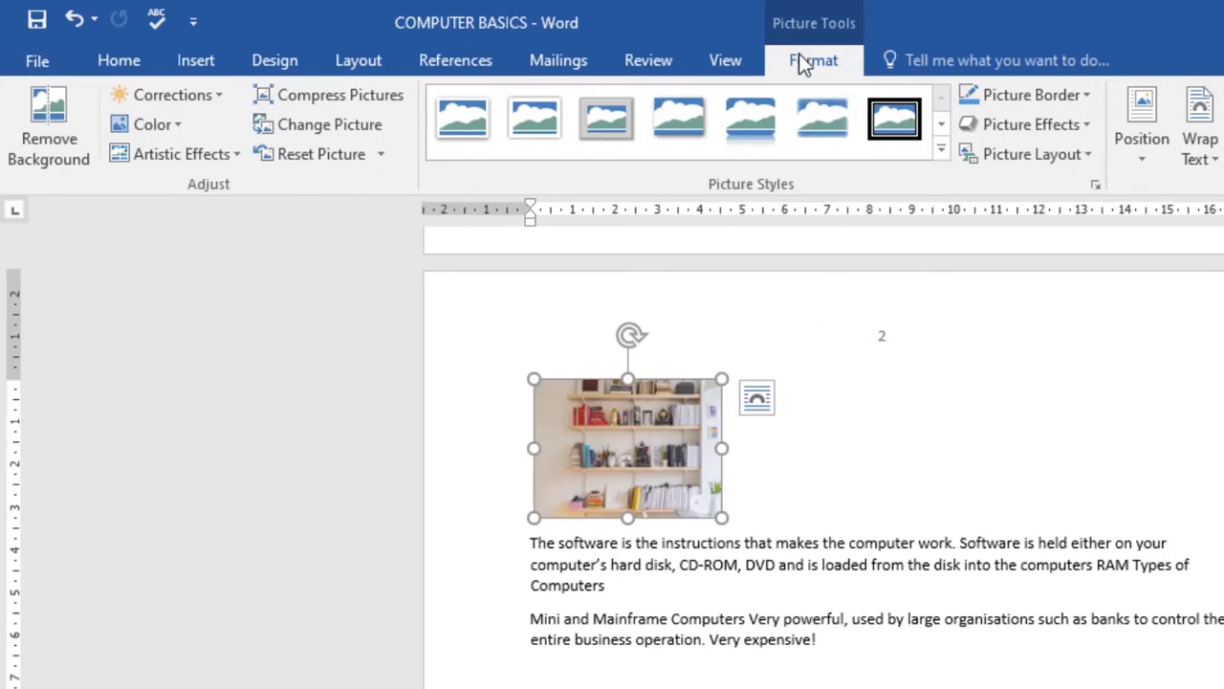
mouse_move(819, 67)
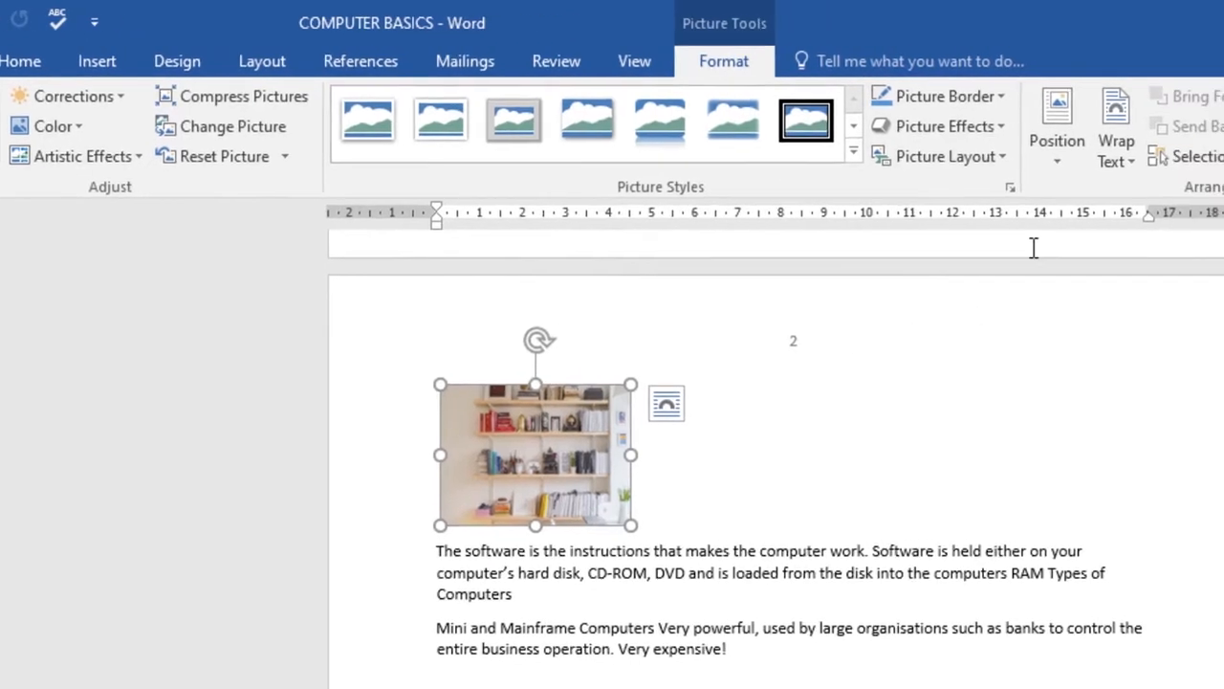
Set the photo's Wrap Text to In Front of Text so it floats over the page
left_click(1115, 134)
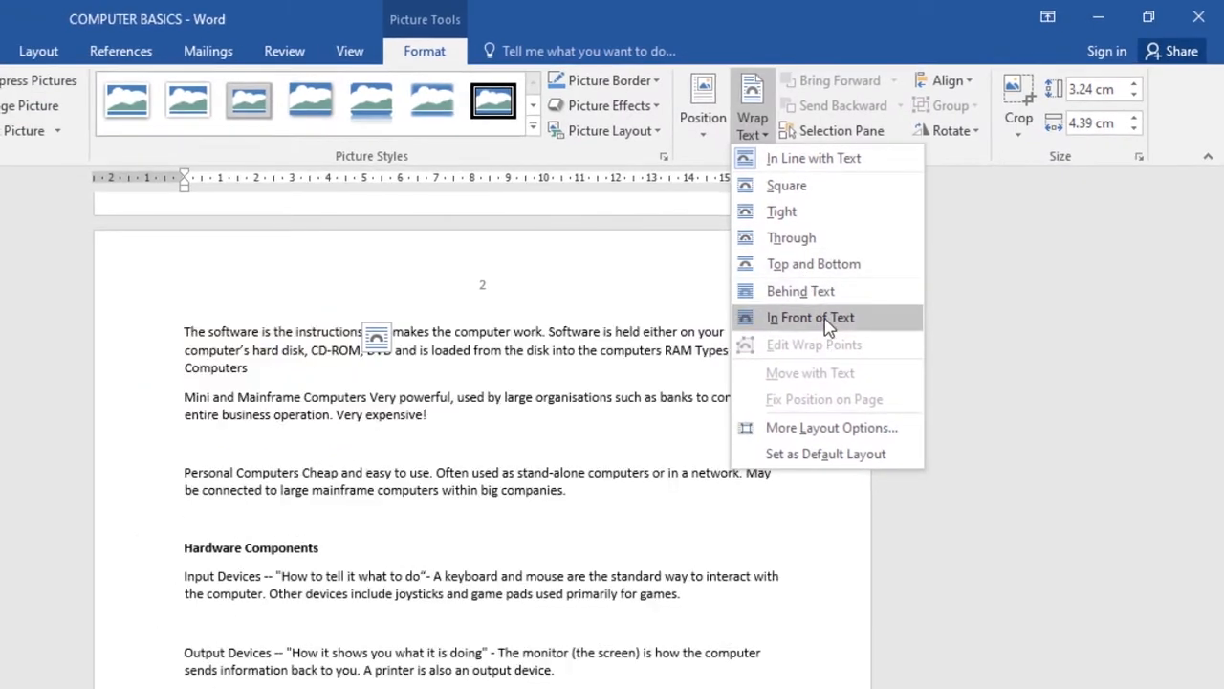
left_click(811, 318)
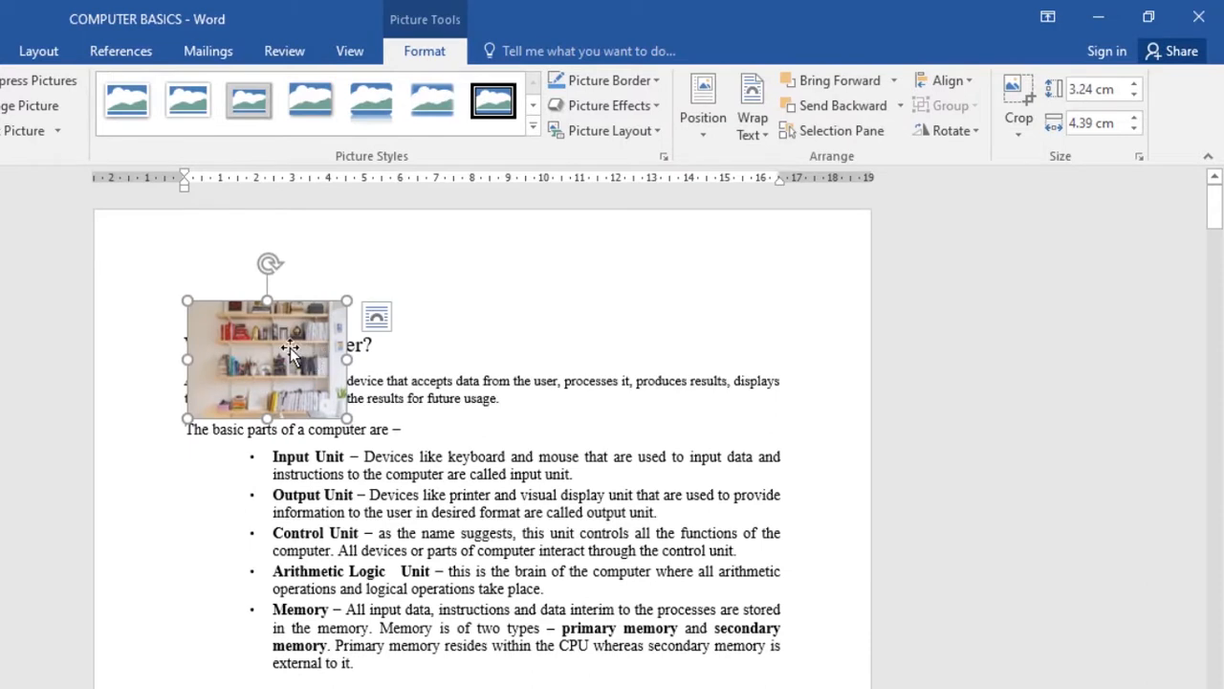
Drag the floating photo to below the Hardware & Software paragraph, shifted toward the right
left_click_drag(268, 361, 794, 302)
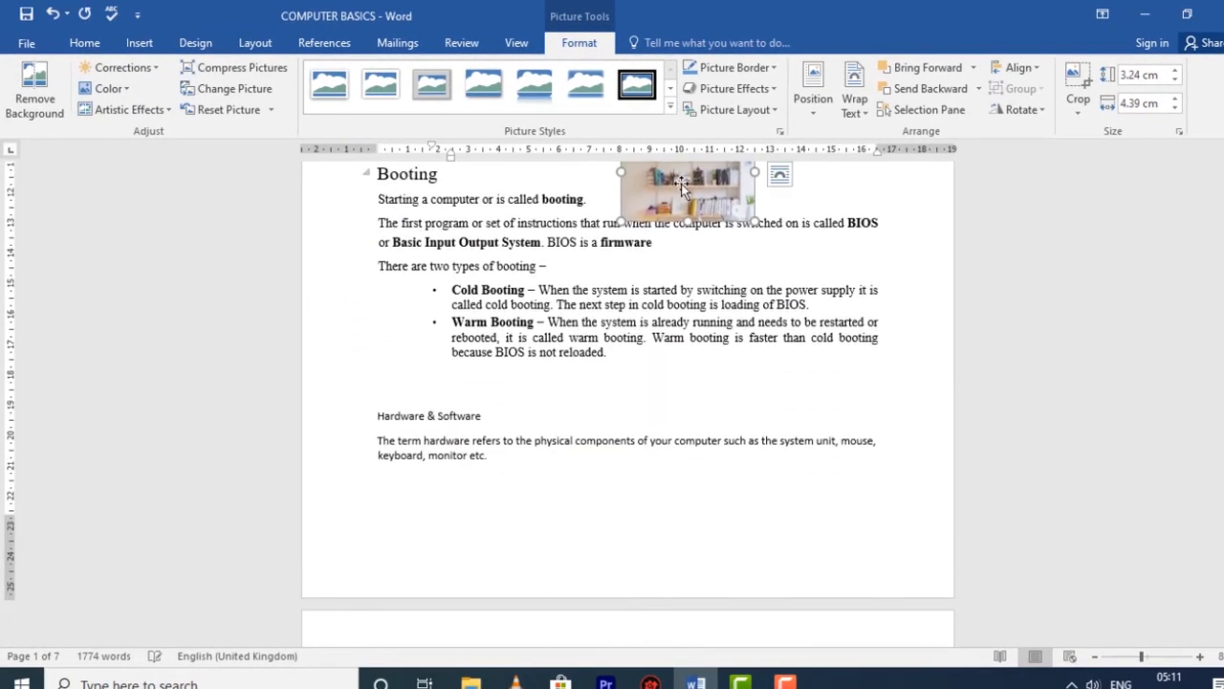
left_click_drag(685, 190, 570, 536)
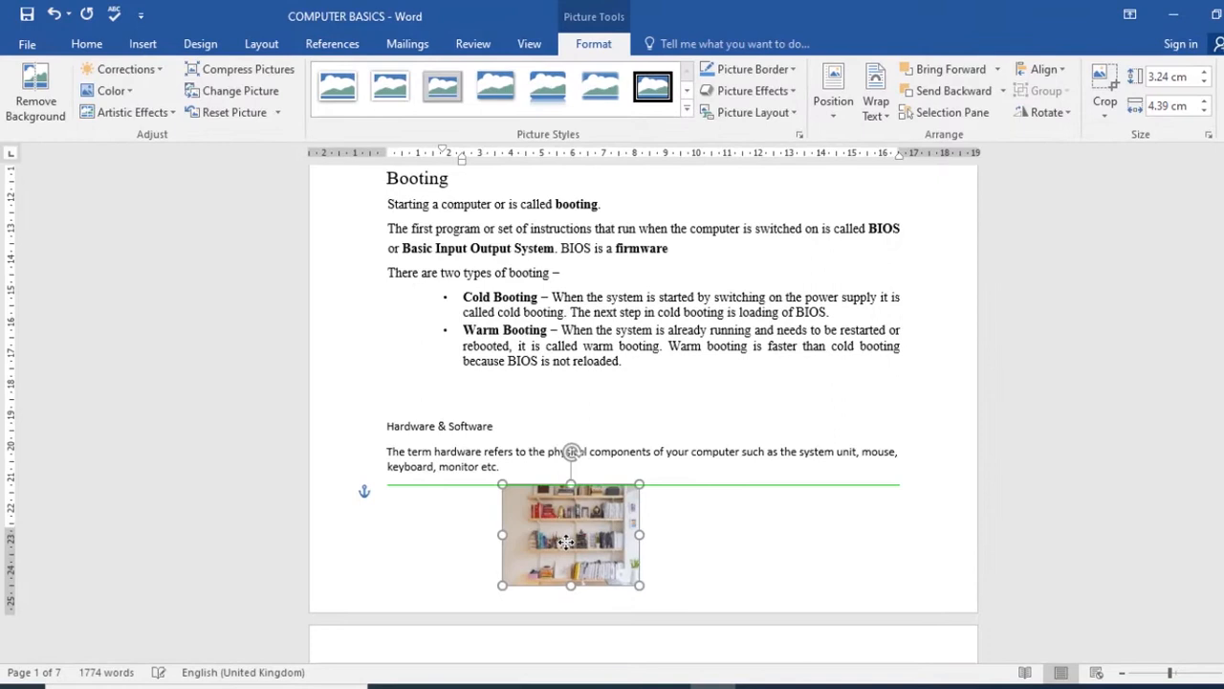
left_click_drag(639, 586, 674, 601)
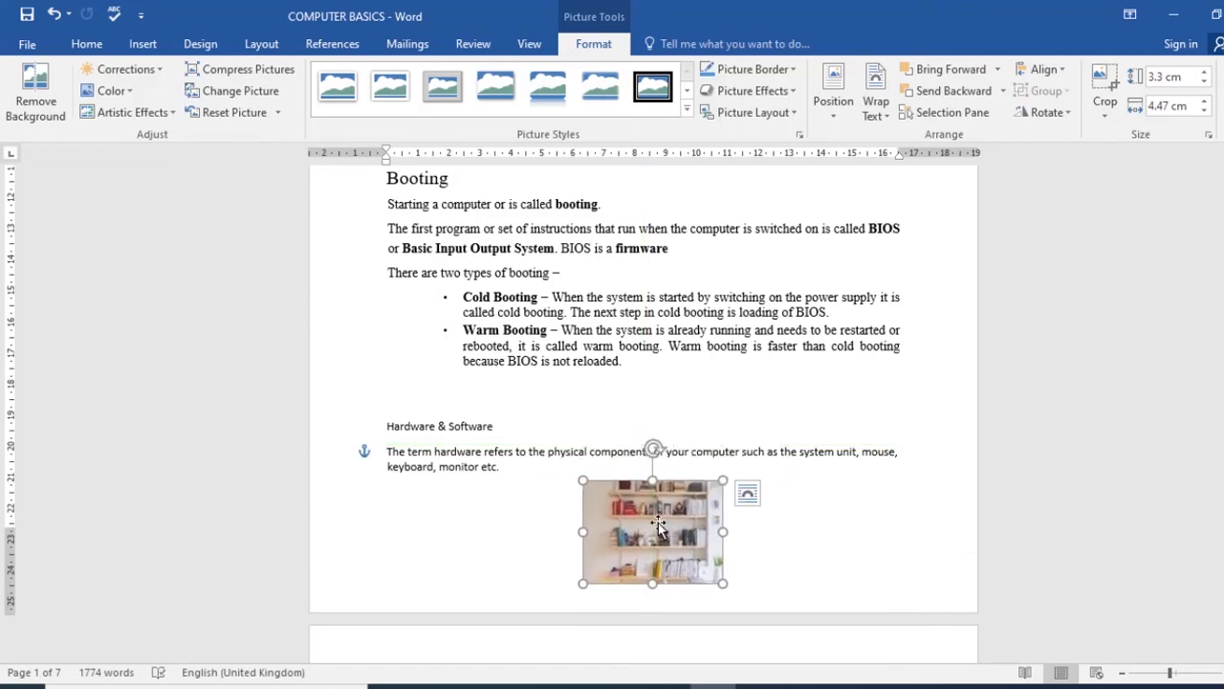
left_click(876, 92)
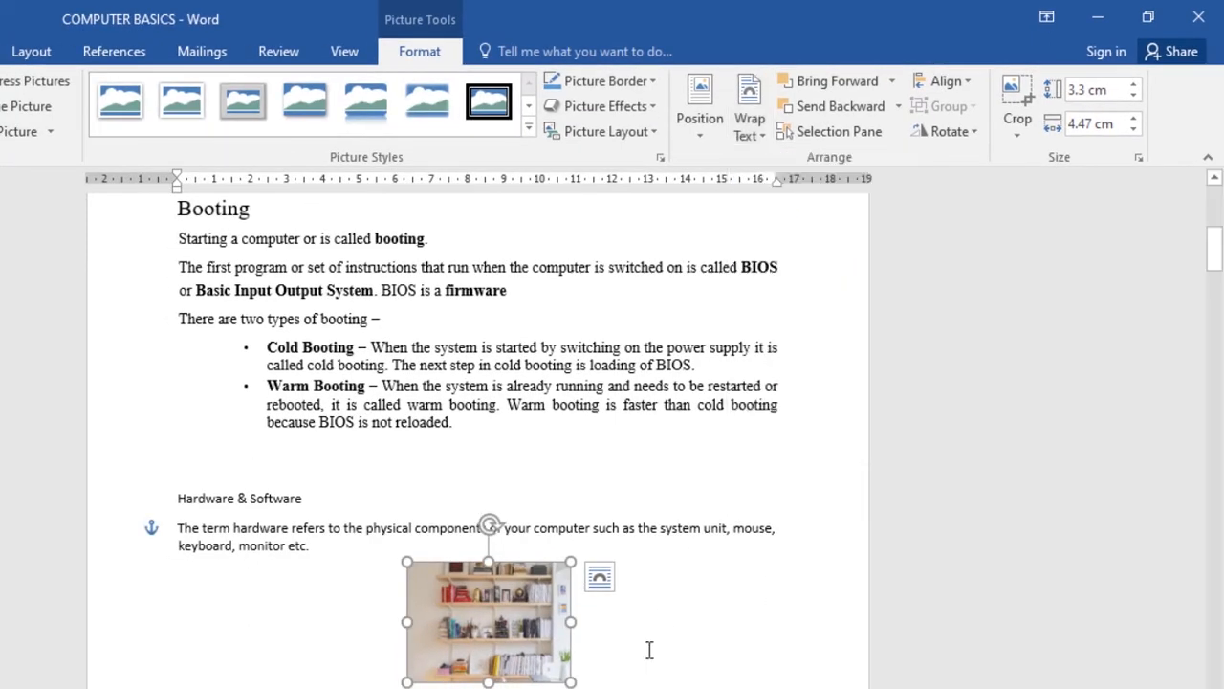
left_click_drag(488, 622, 729, 627)
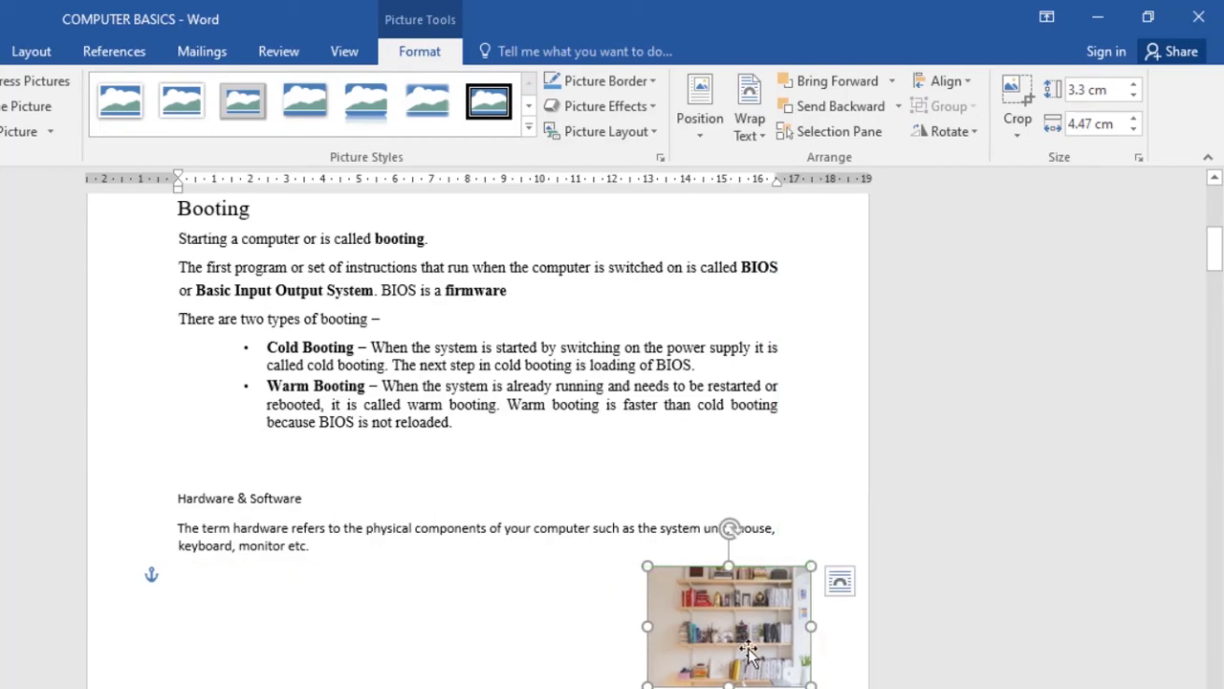